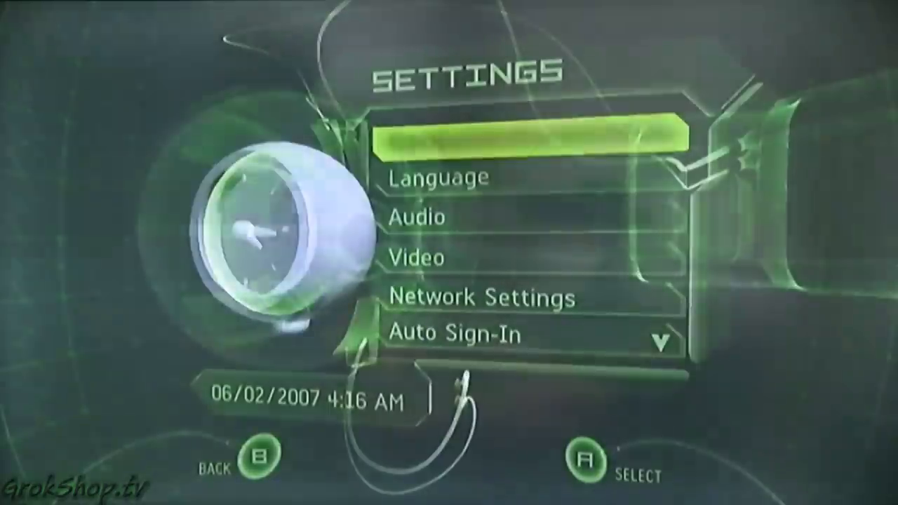
- Scroll down in Settings and open System Info to view the copyright and version details
scroll("down", 3)
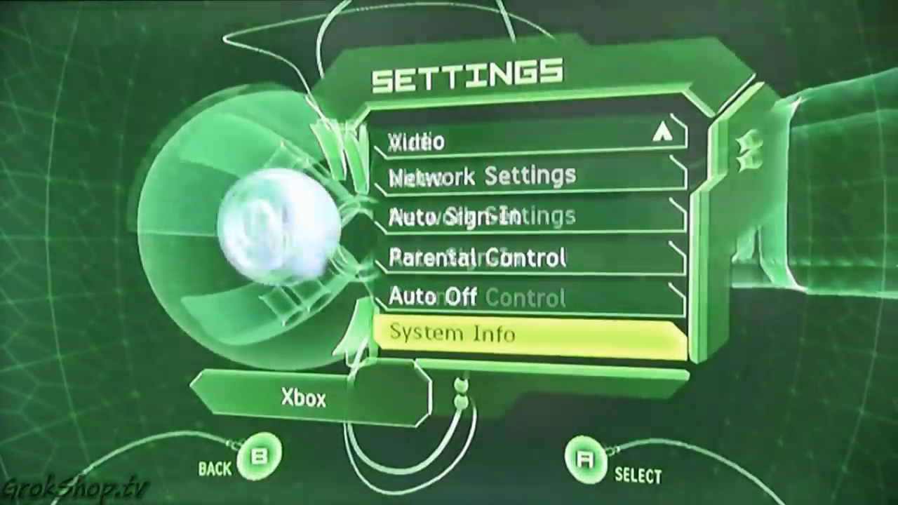
left_click(530, 333)
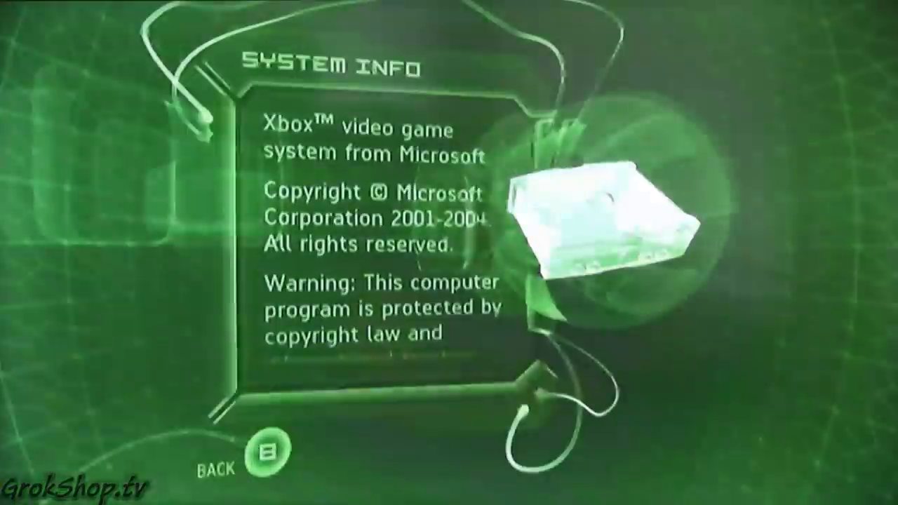